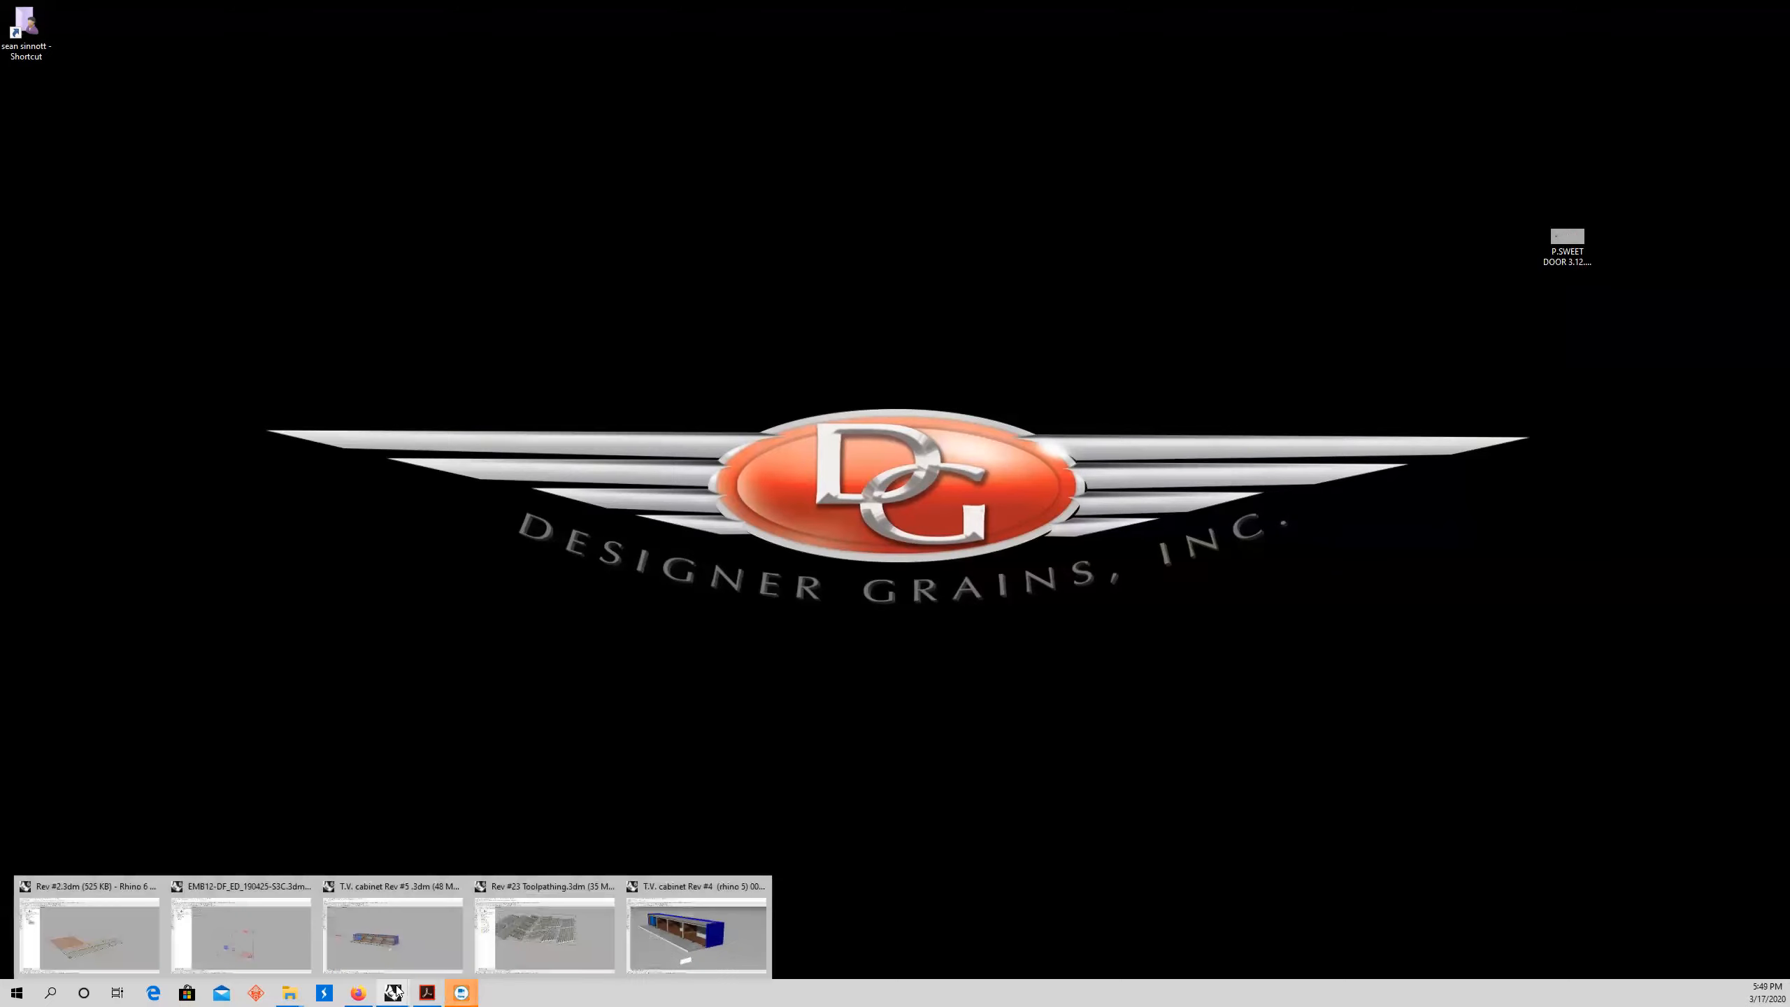
# Bring the T.V. cabinet Rev #4 Rhino model to the front from the taskbar
pyautogui.click(696, 934)
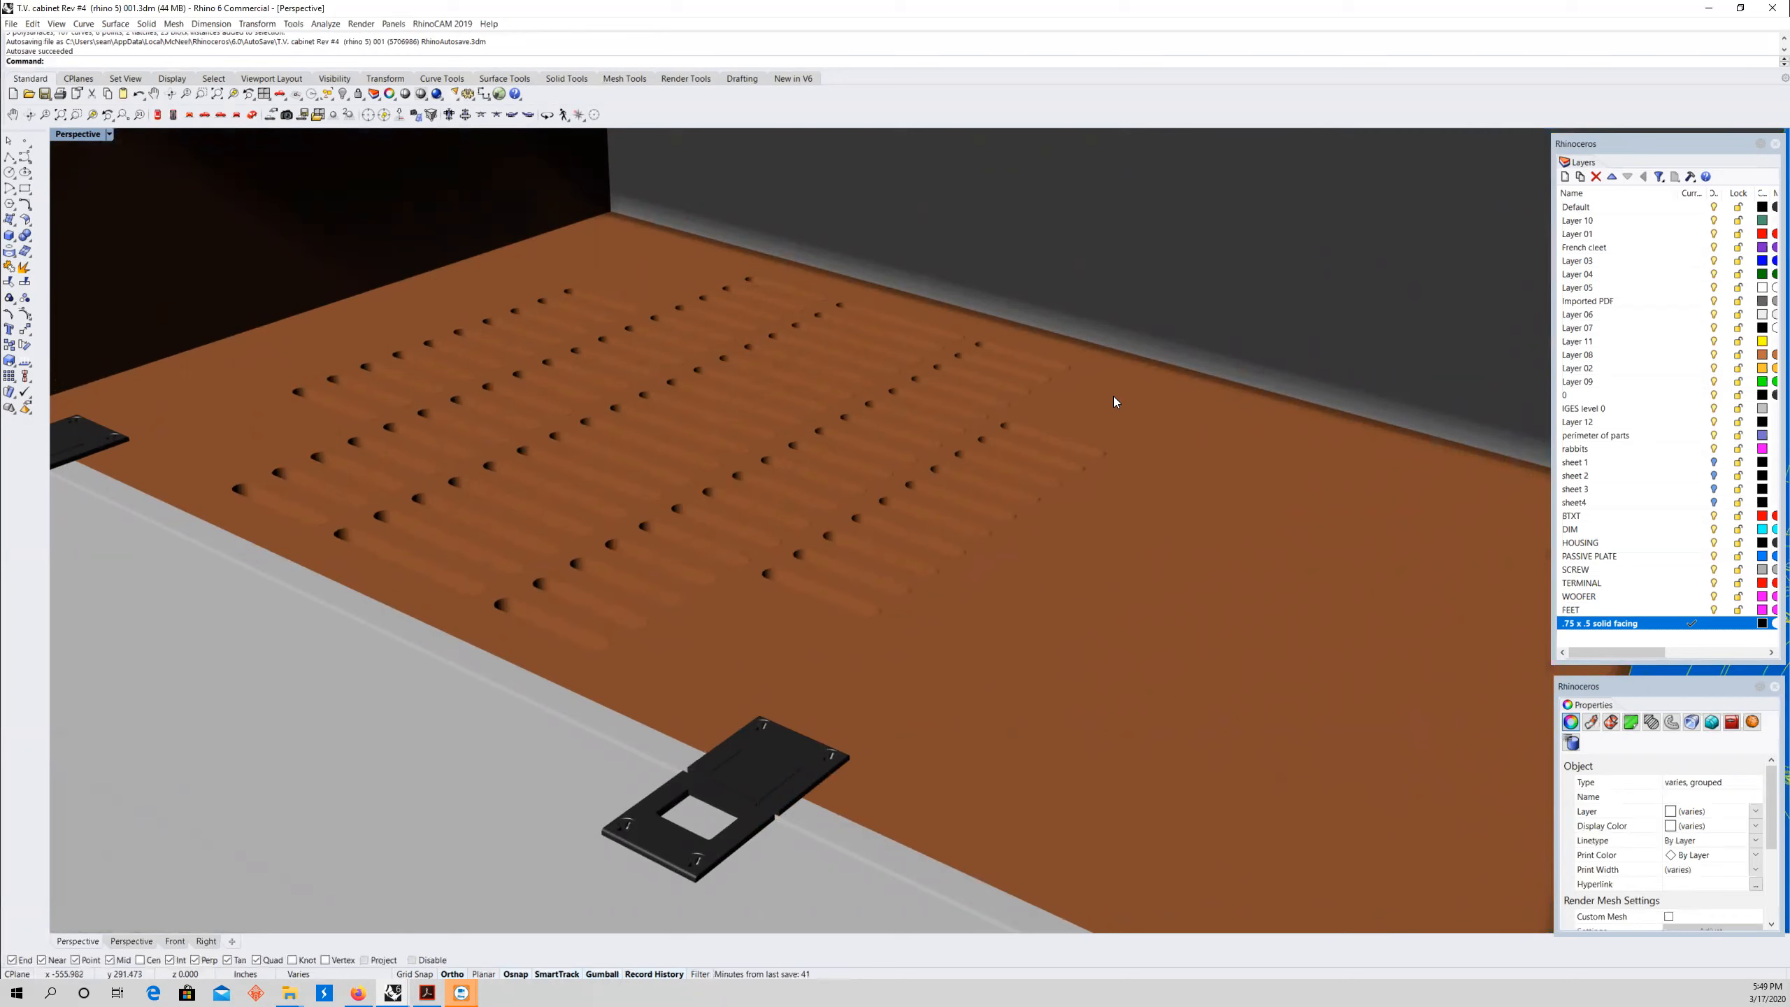
pyautogui.moveTo(641, 267)
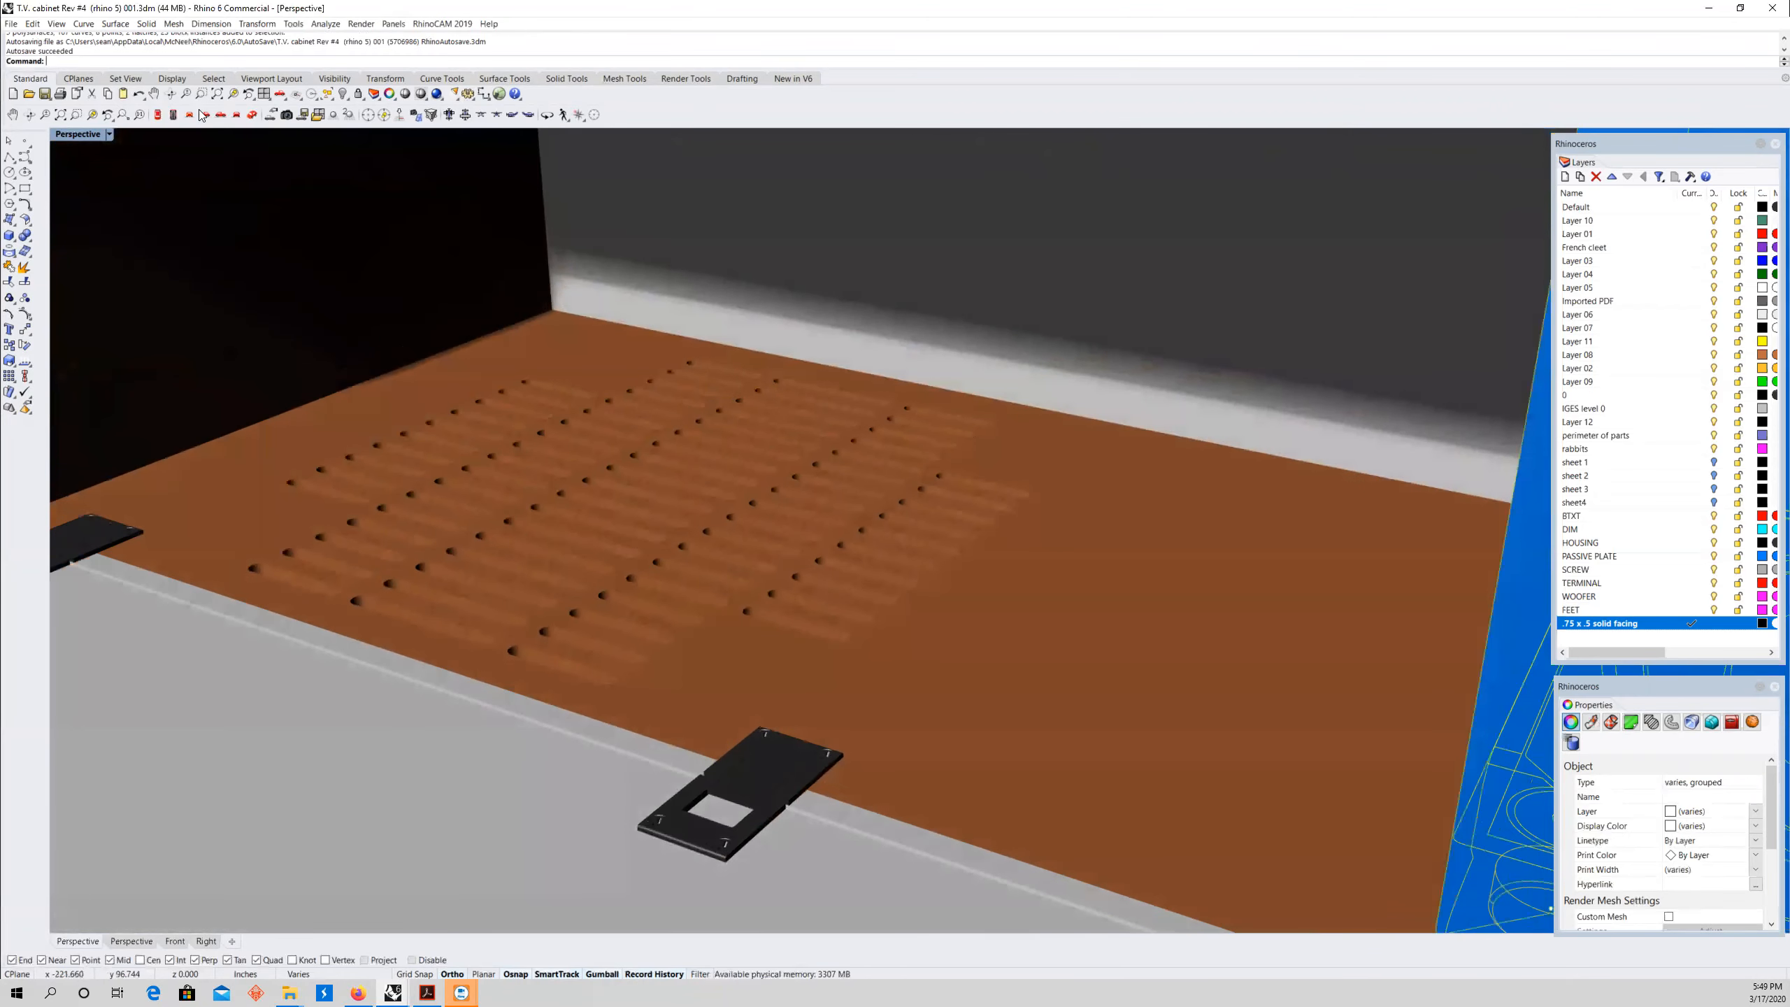
pyautogui.press('Ctrl+z')
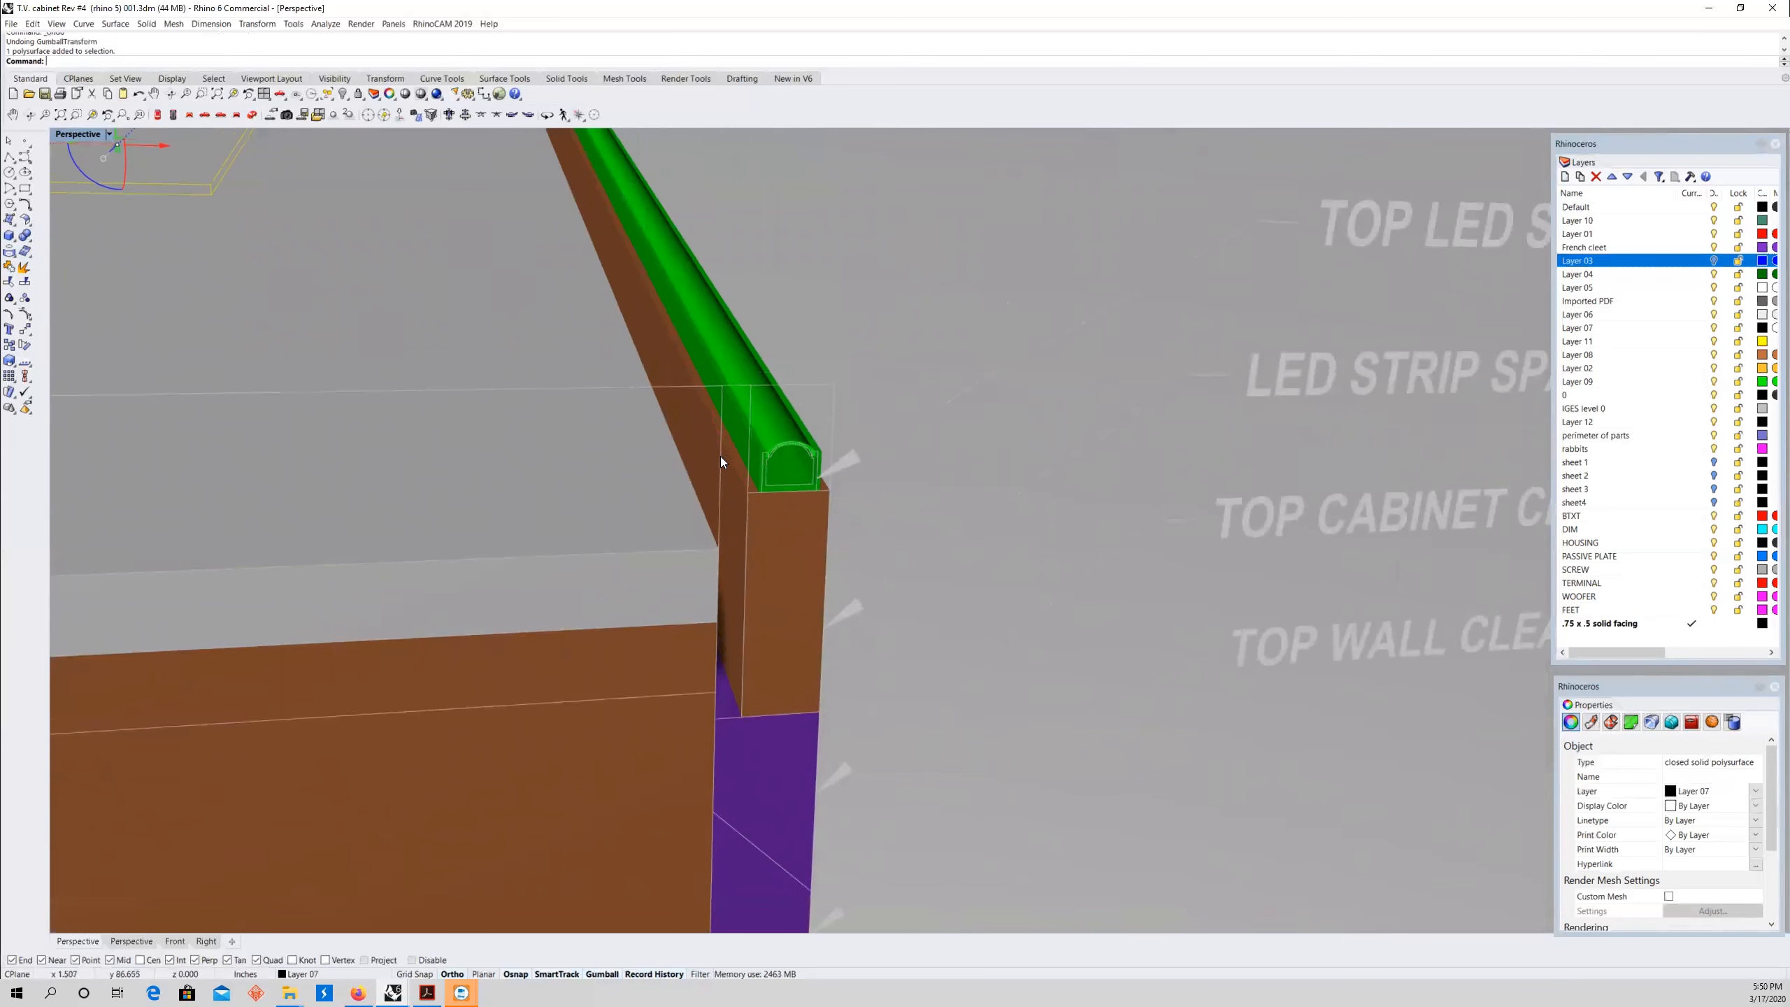
pyautogui.moveTo(575, 462)
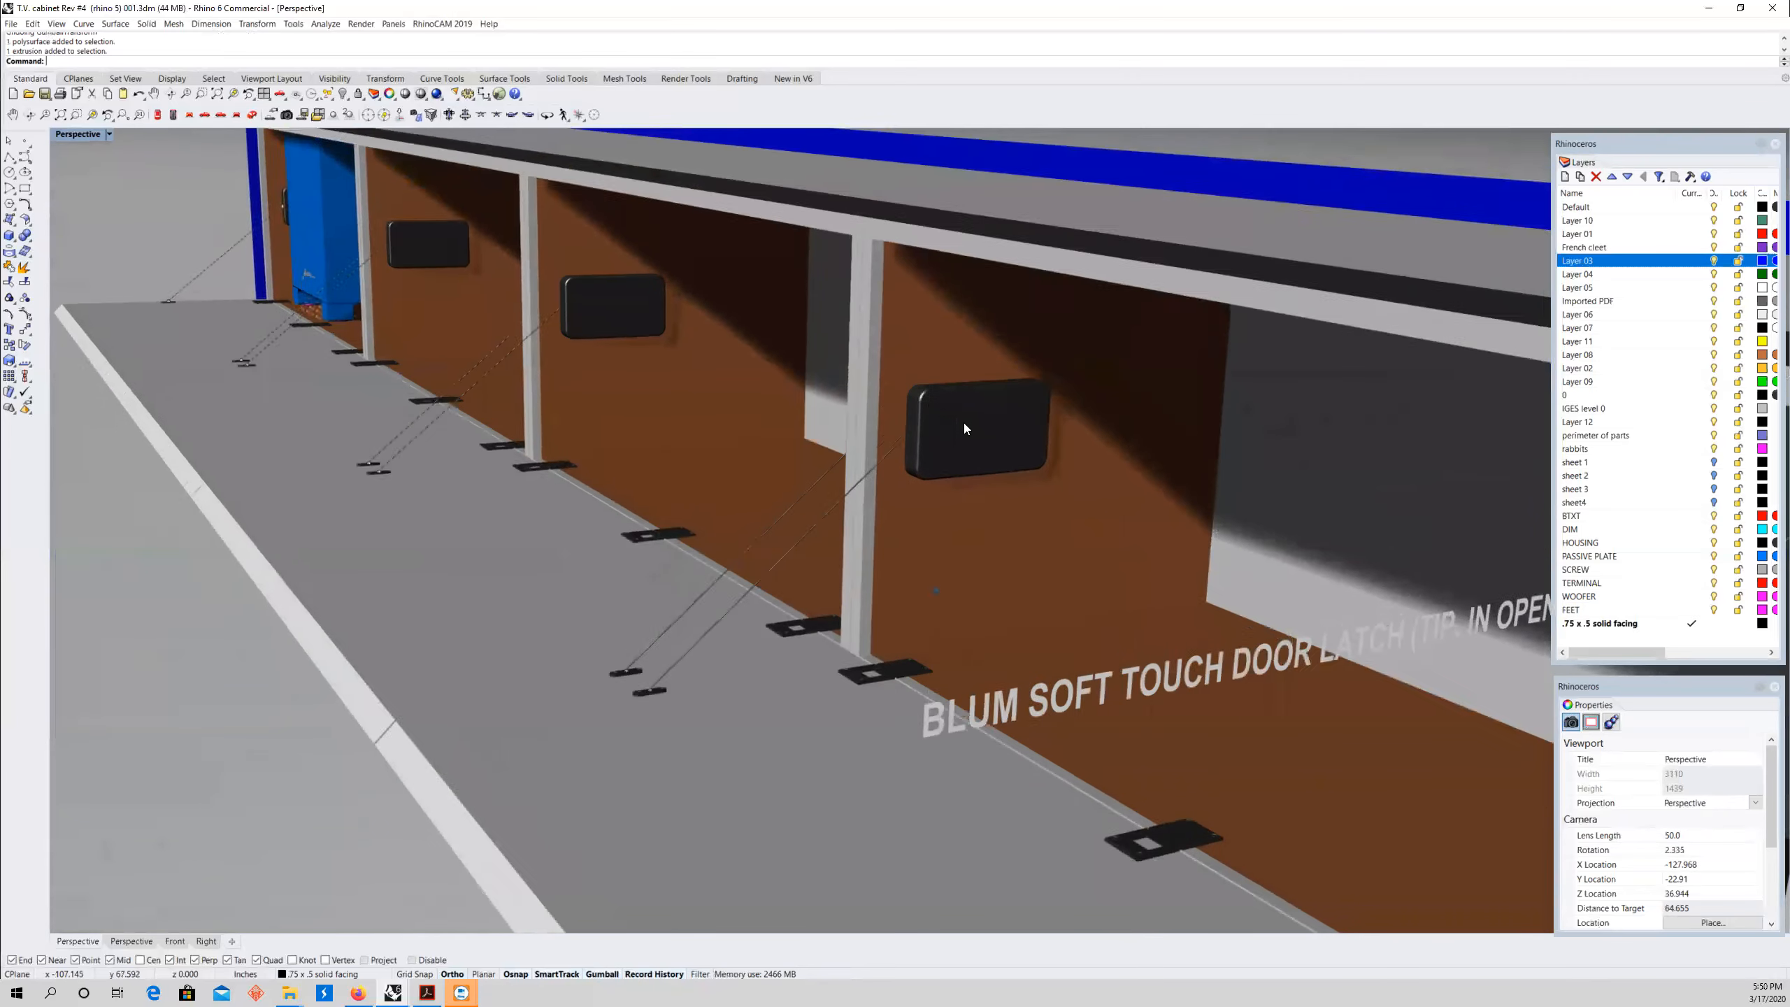
pyautogui.moveTo(965, 428); pyautogui.dragTo(645, 377)
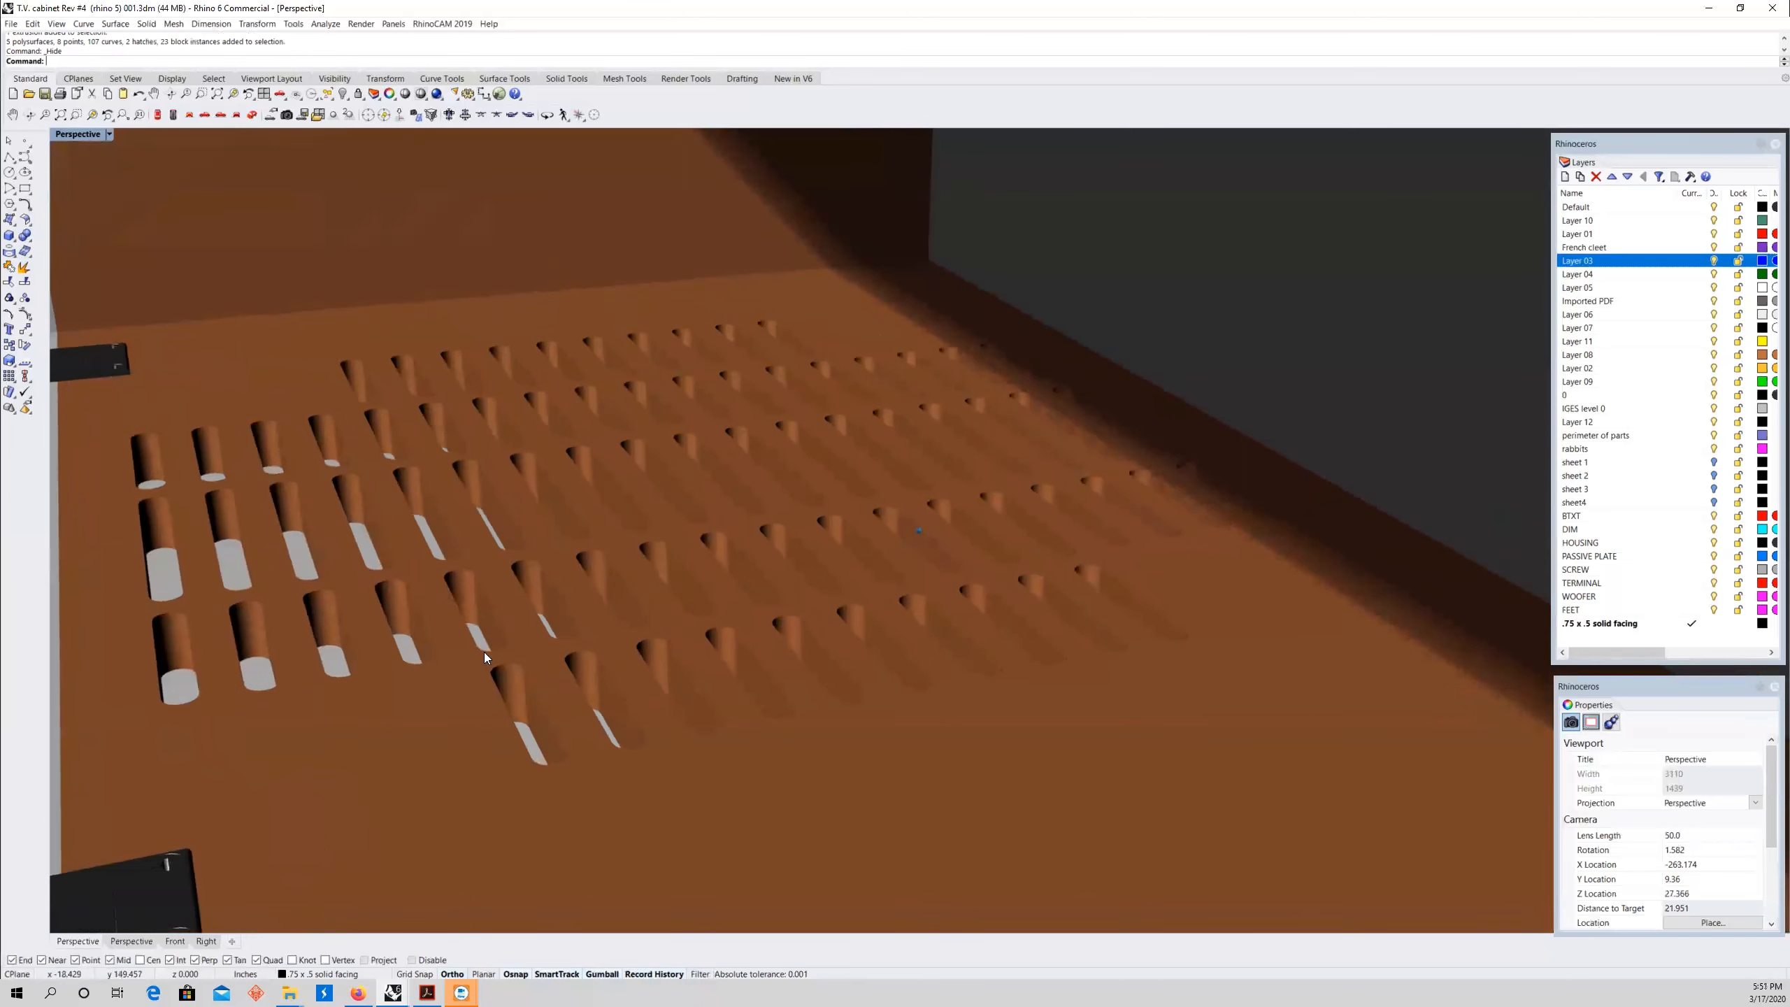
pyautogui.moveTo(485, 657); pyautogui.dragTo(414, 541)
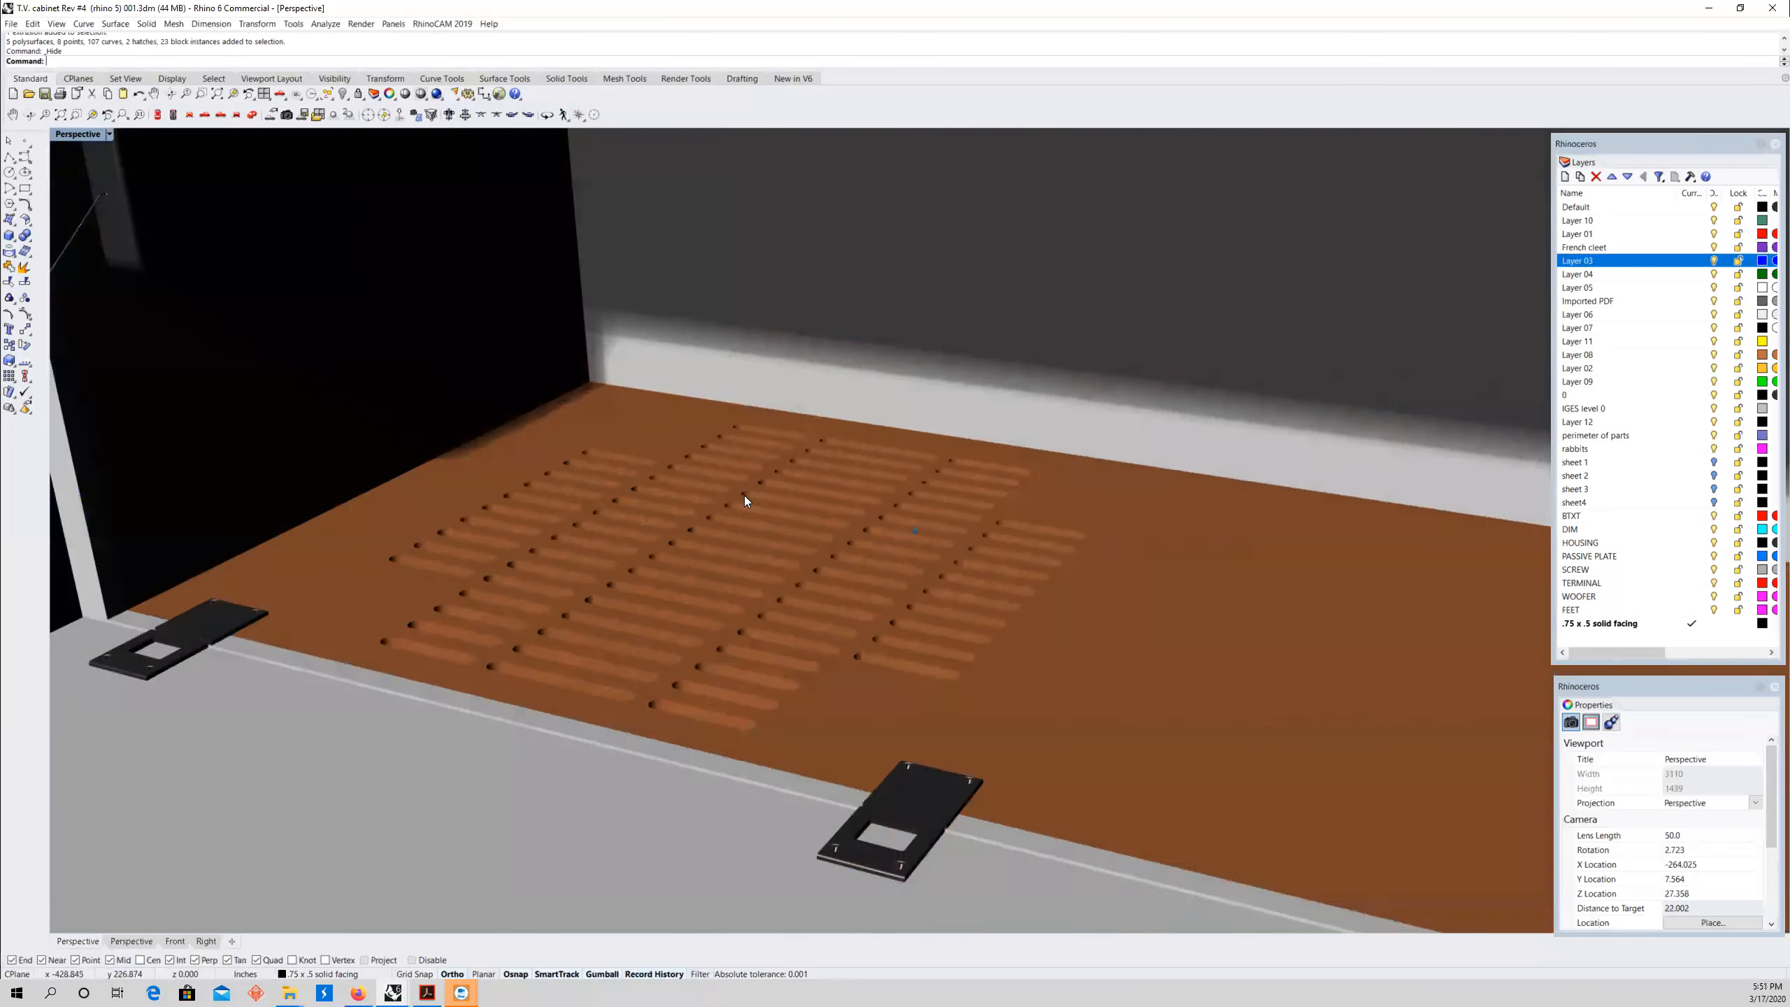
pyautogui.moveTo(743, 500); pyautogui.dragTo(708, 472)
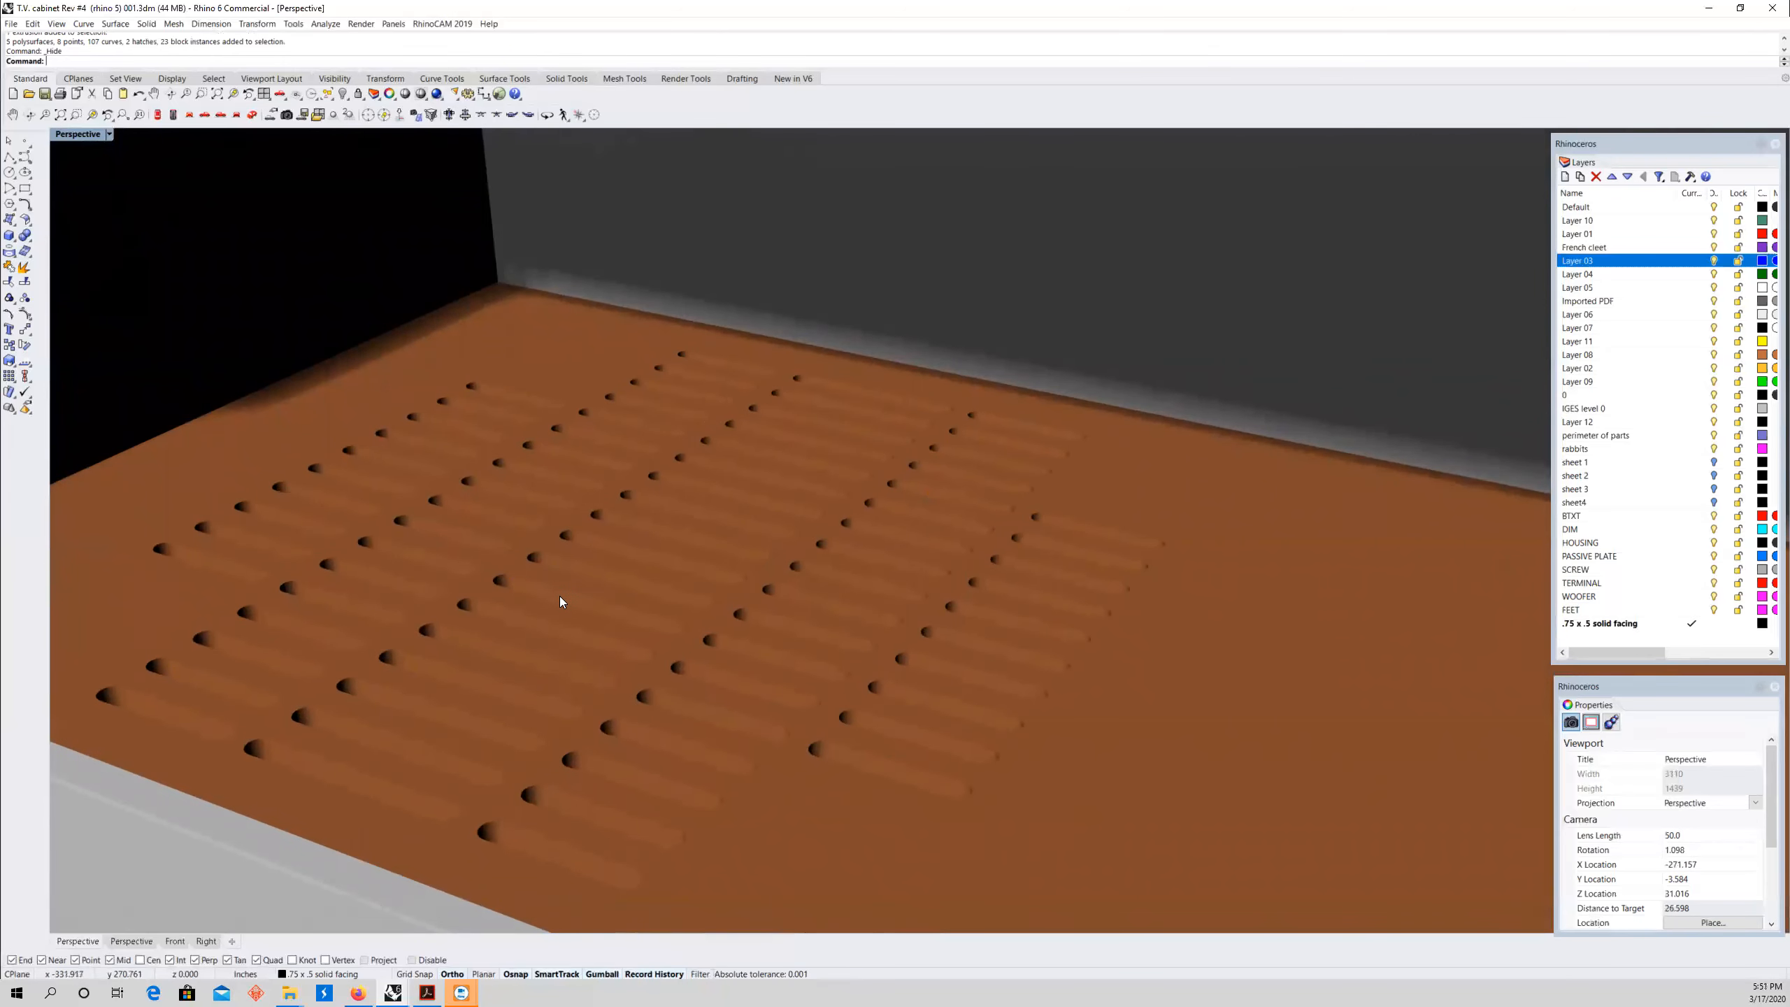
pyautogui.moveTo(560, 601); pyautogui.dragTo(491, 621)
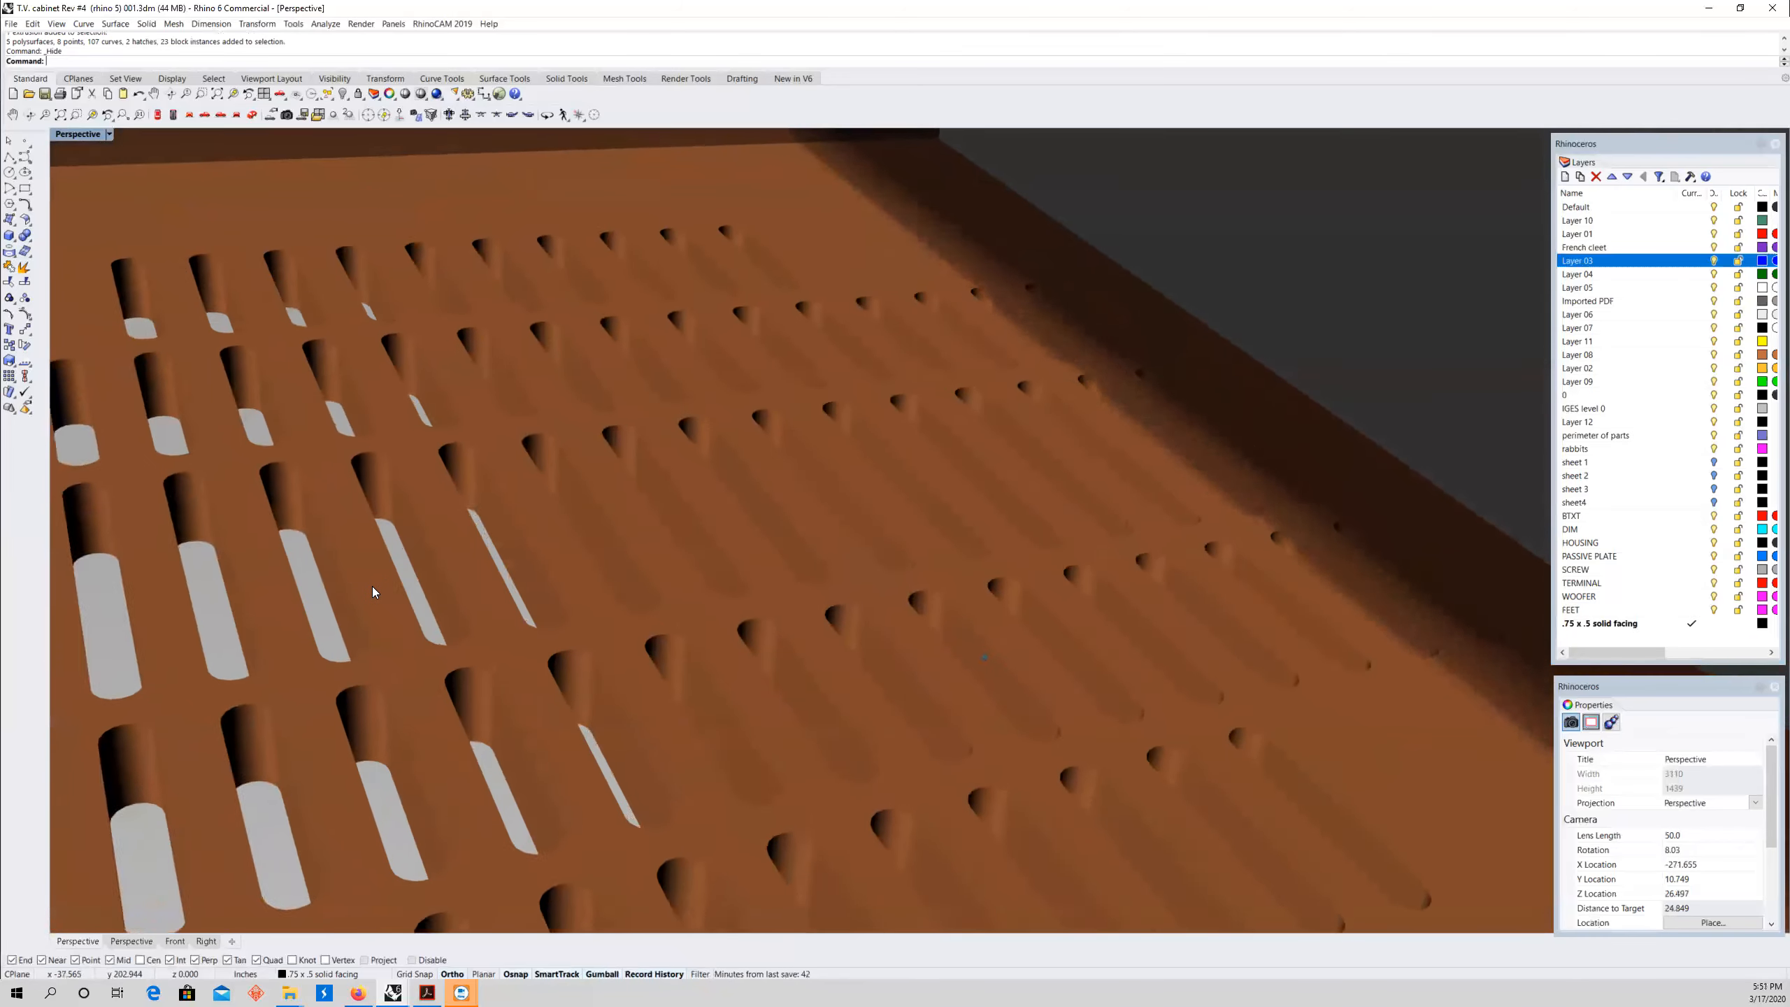
pyautogui.moveTo(372, 592); pyautogui.dragTo(271, 550)
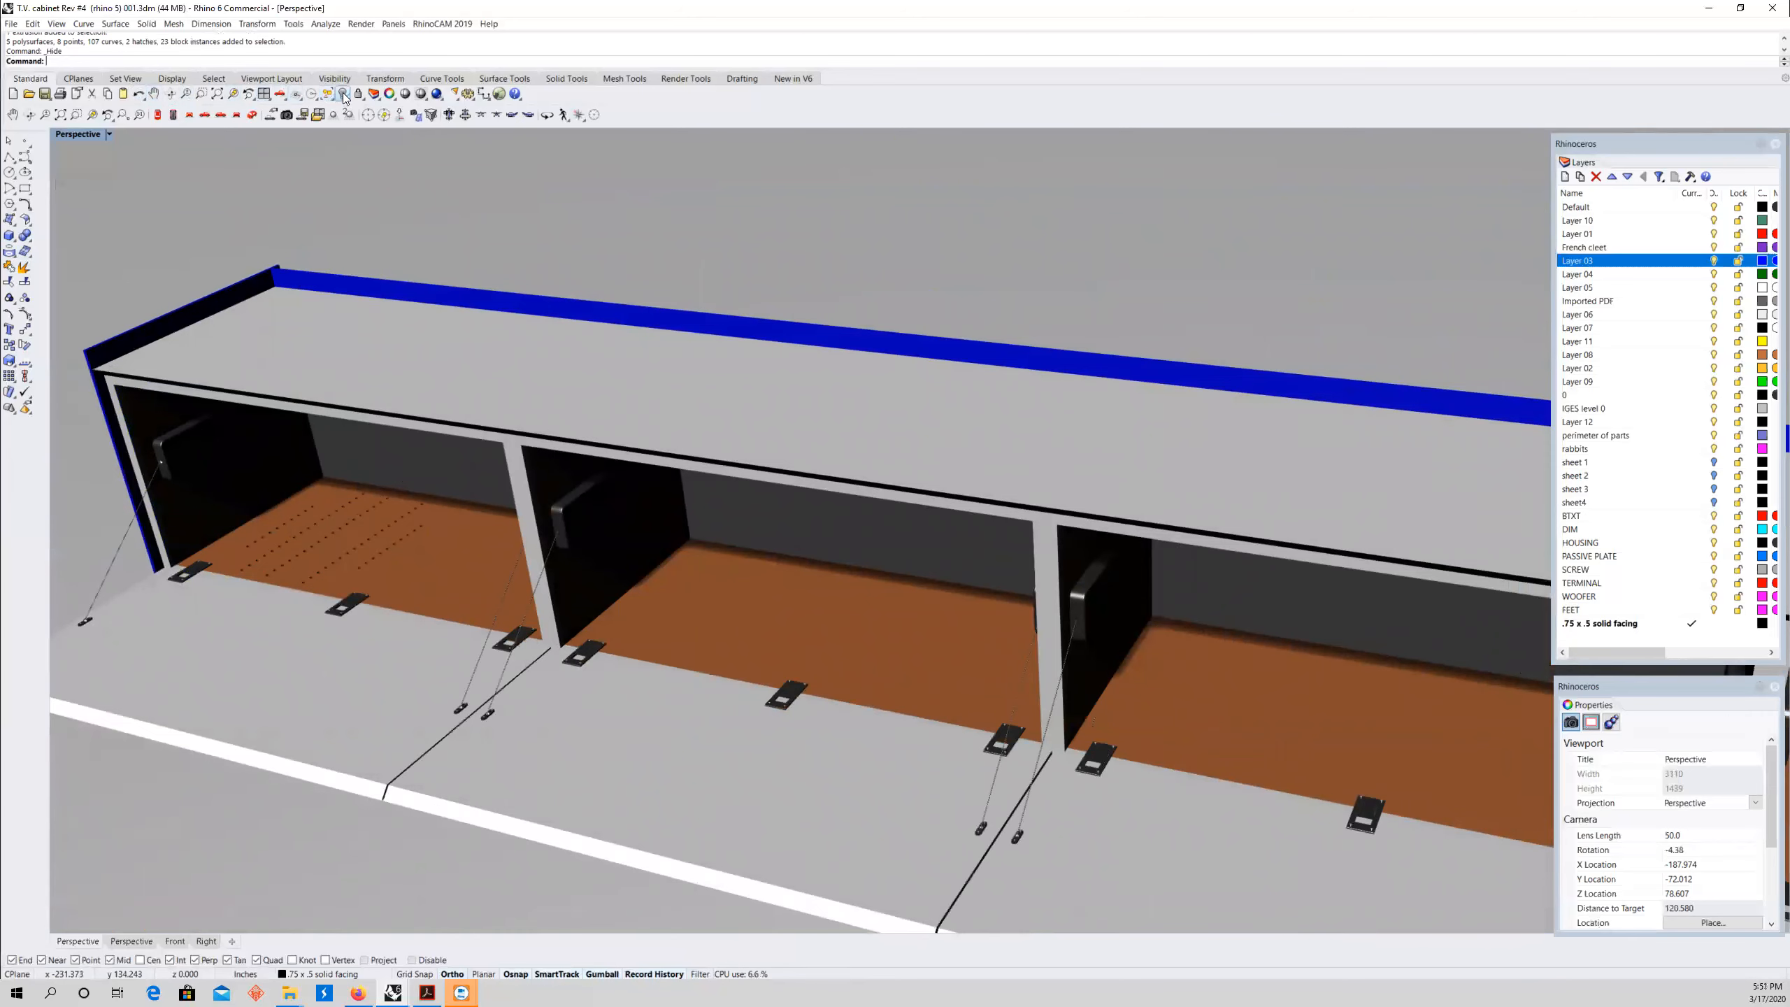
pyautogui.moveTo(139, 95)
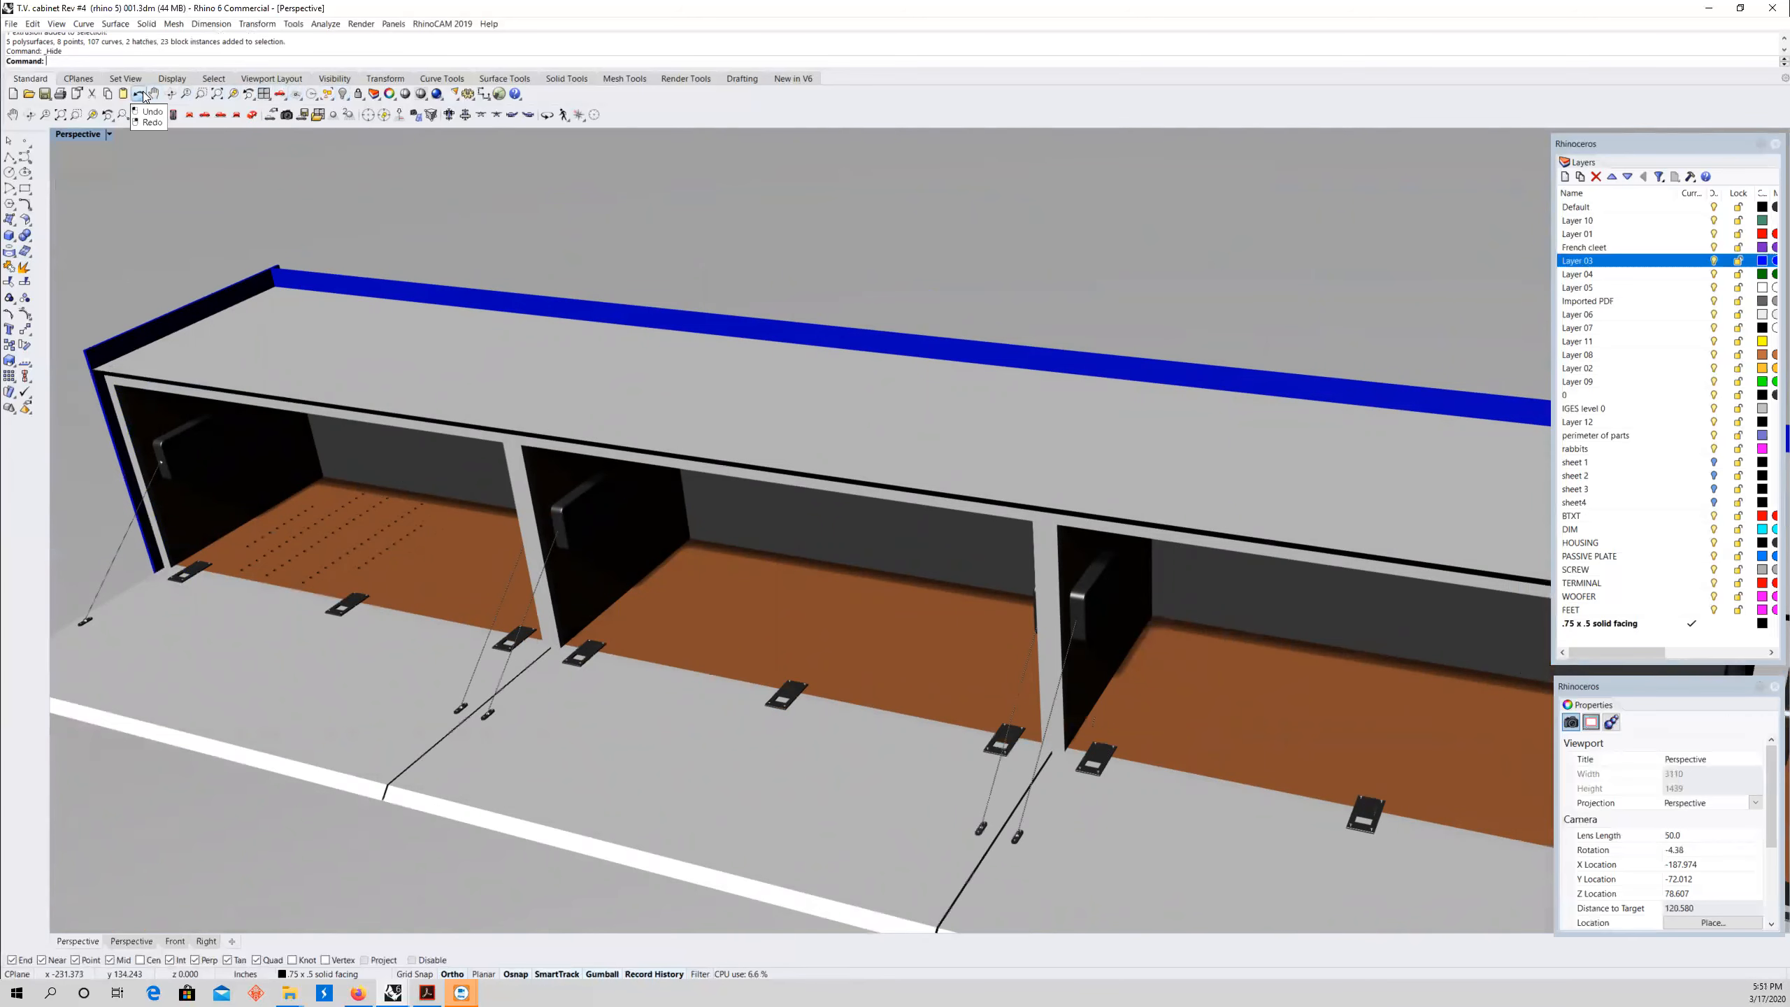